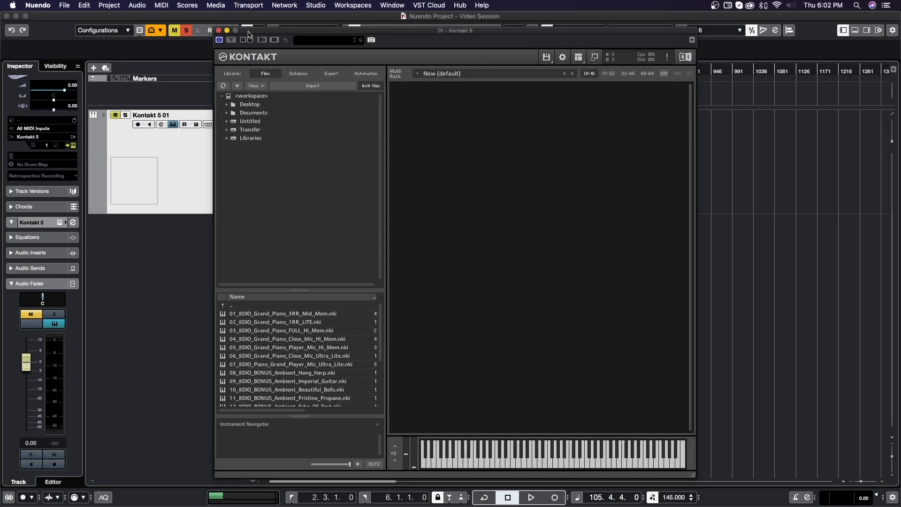
# Step: Nudge the Kontakt window, list the Libraries drive, and toggle the Quick-Load panel open and shut
pyautogui.moveTo(455, 31); pyautogui.dragTo(451, 23)
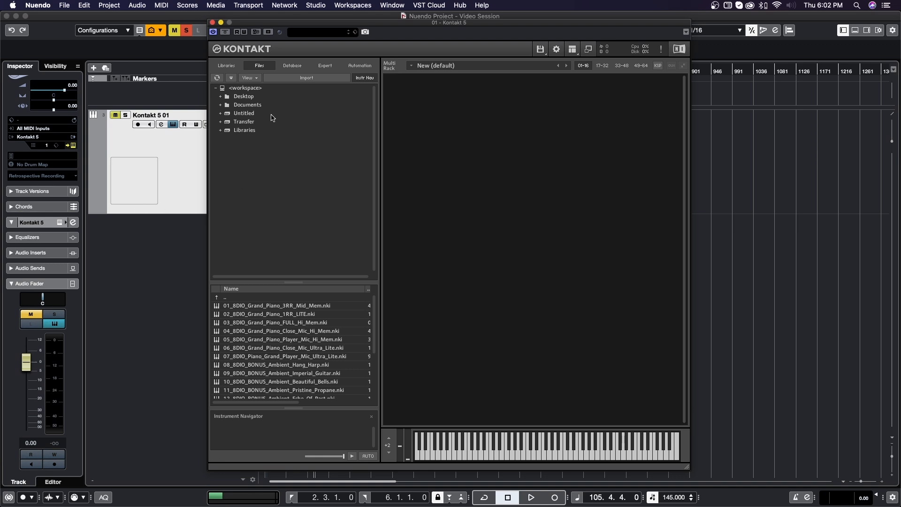
pyautogui.click(245, 130)
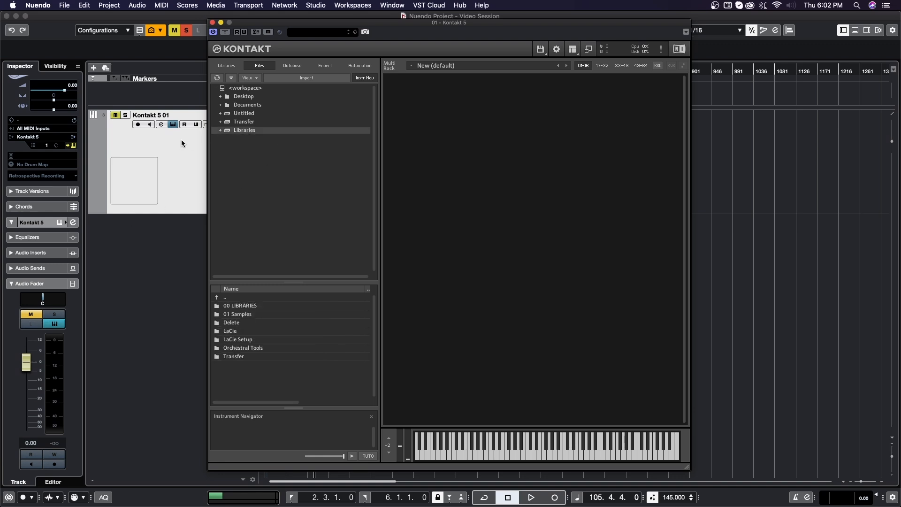
pyautogui.moveTo(288, 95)
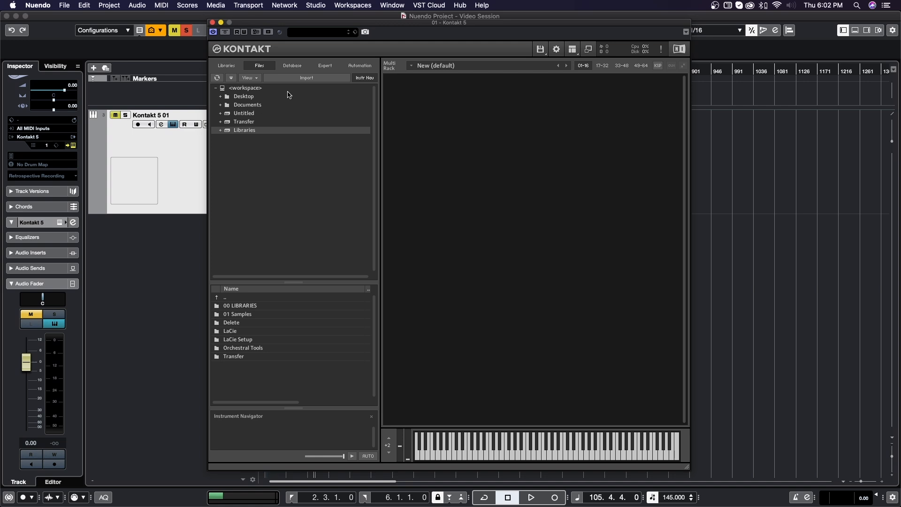
pyautogui.moveTo(273, 88)
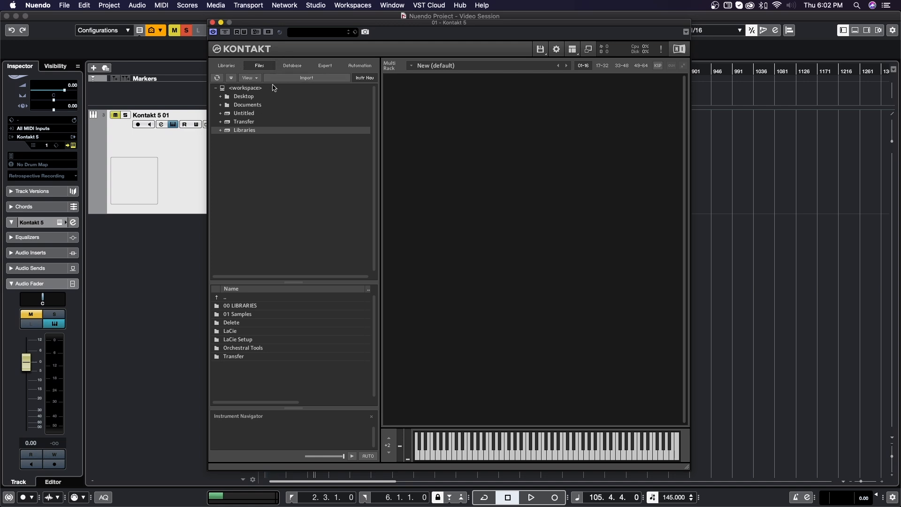
pyautogui.moveTo(566, 56)
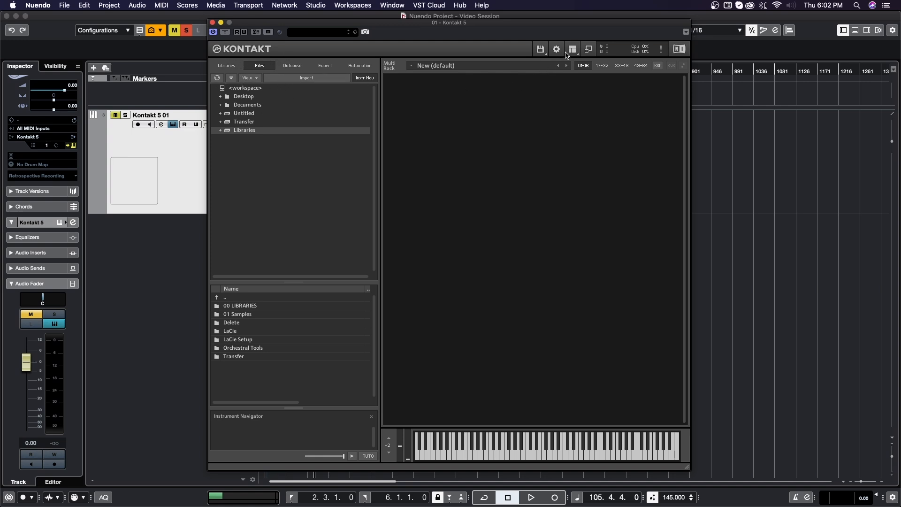
pyautogui.click(573, 49)
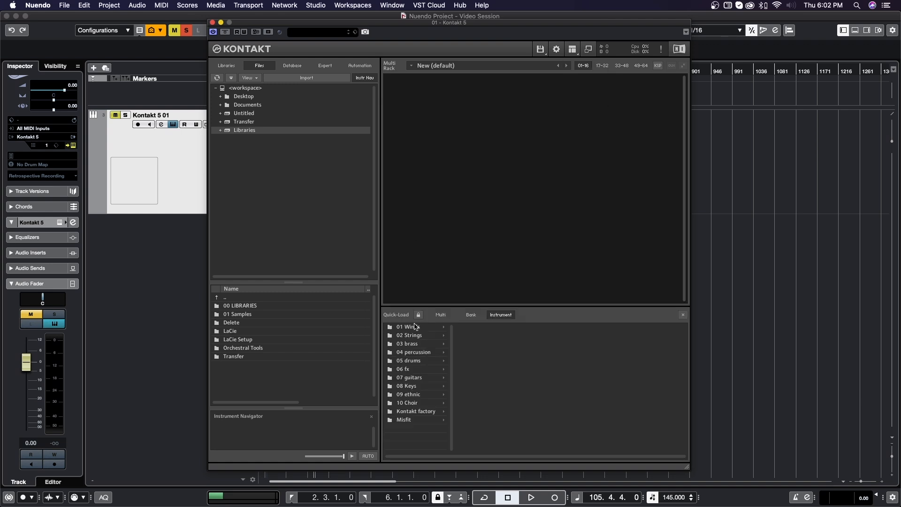
pyautogui.click(571, 49)
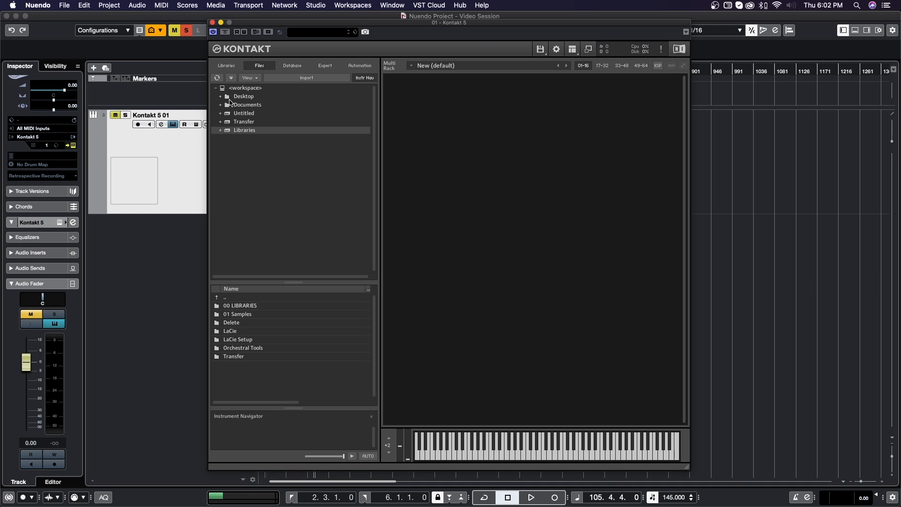
pyautogui.moveTo(254, 77)
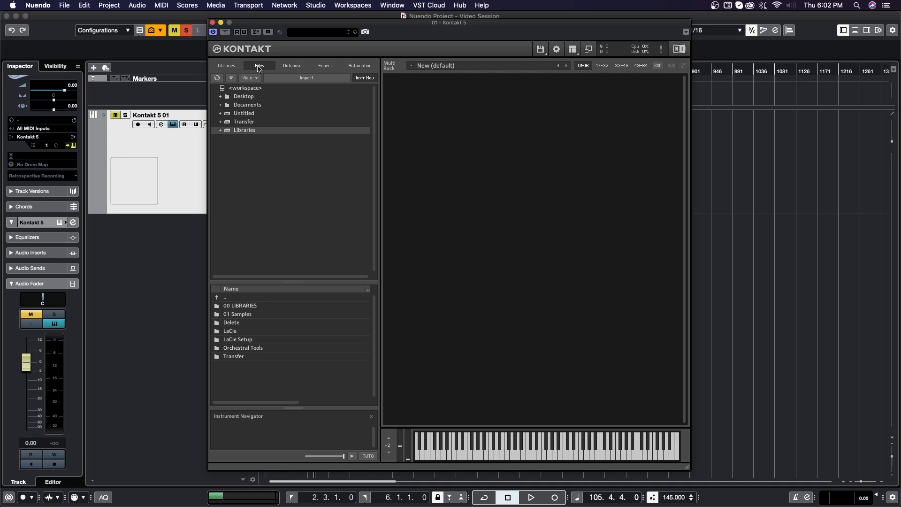
pyautogui.moveTo(231, 89)
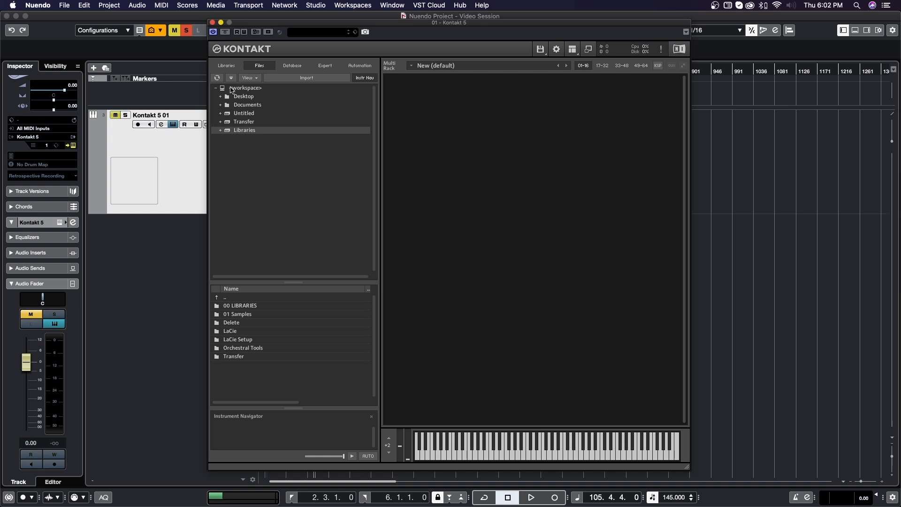
pyautogui.moveTo(250, 69)
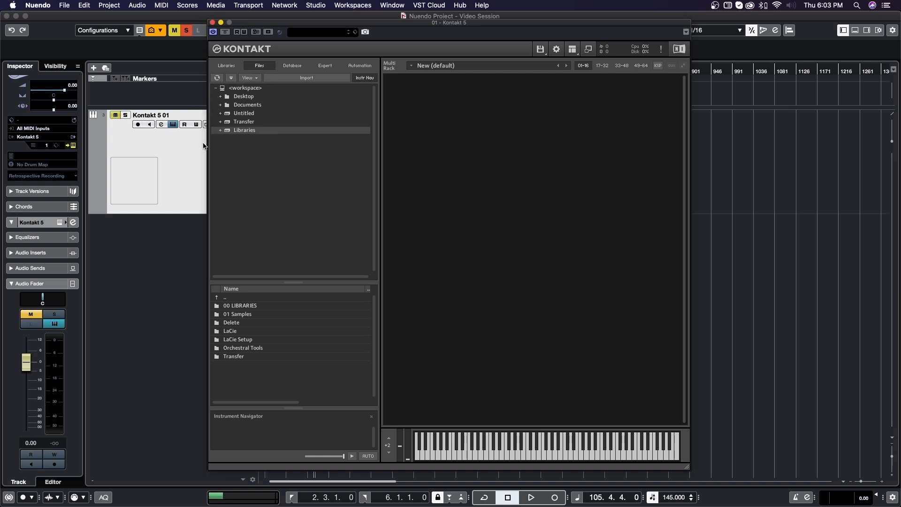
pyautogui.moveTo(294, 133)
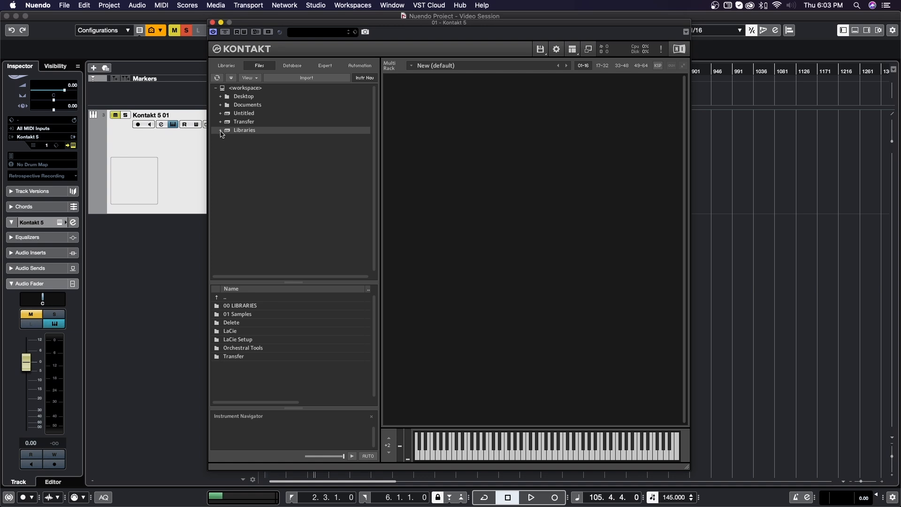
# Step: Expand Libraries down to 8Dio 1928 Legacy Piano and list its Instruments .nki files
pyautogui.click(220, 130)
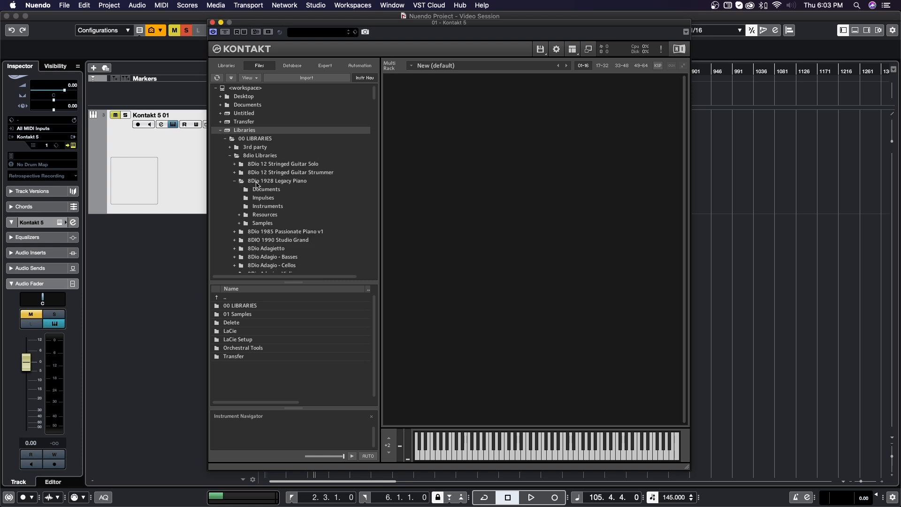
pyautogui.click(277, 181)
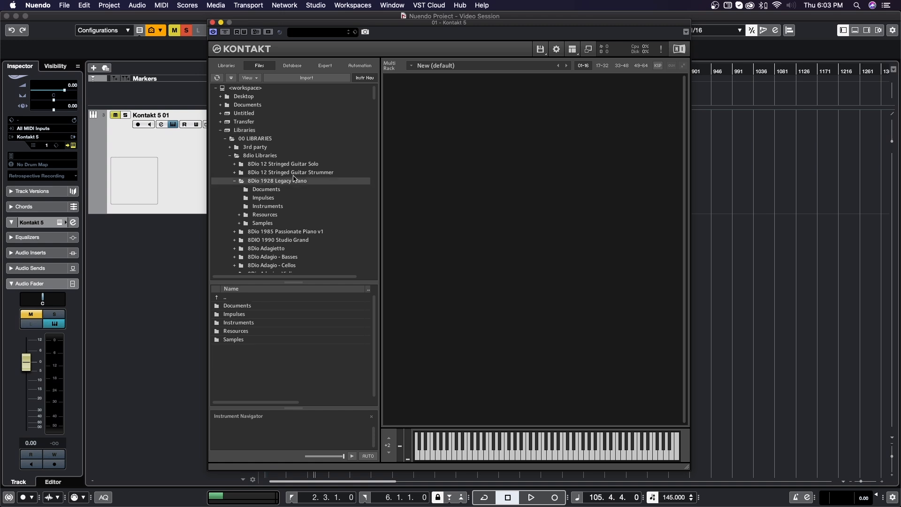
pyautogui.moveTo(323, 166)
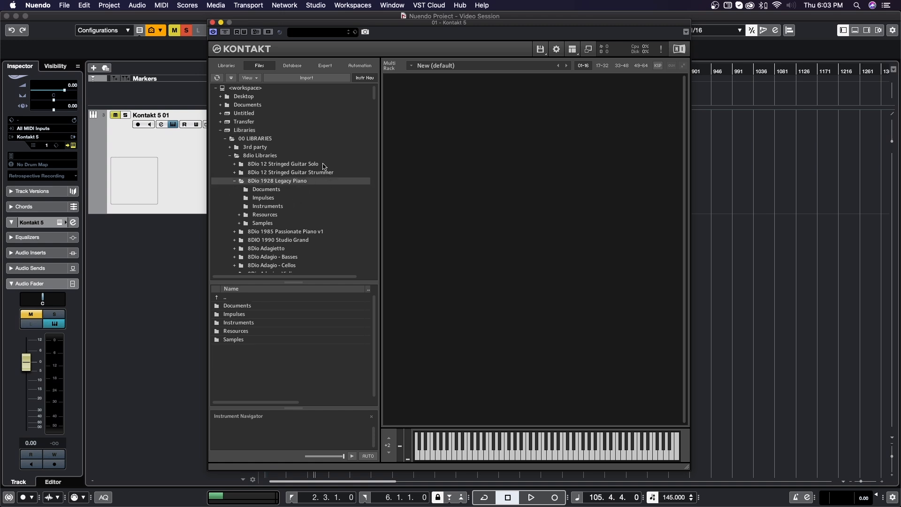
pyautogui.moveTo(280, 163)
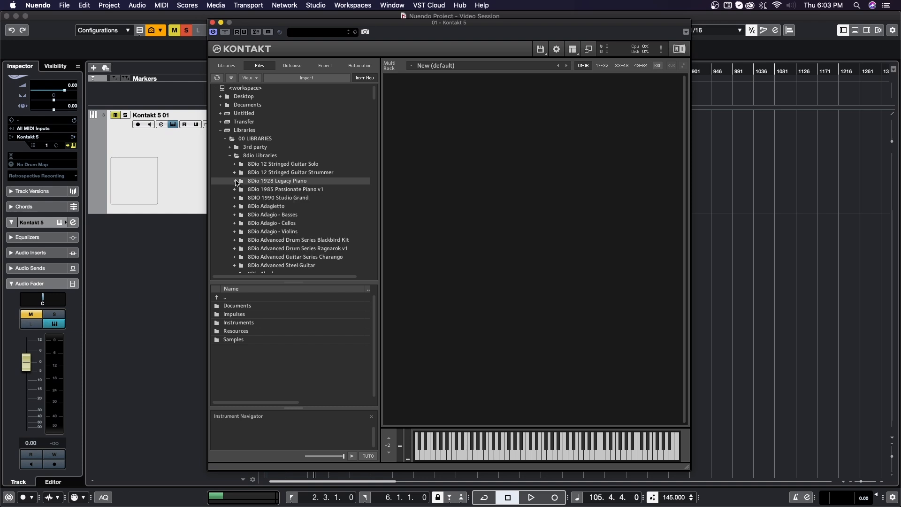
pyautogui.click(235, 181)
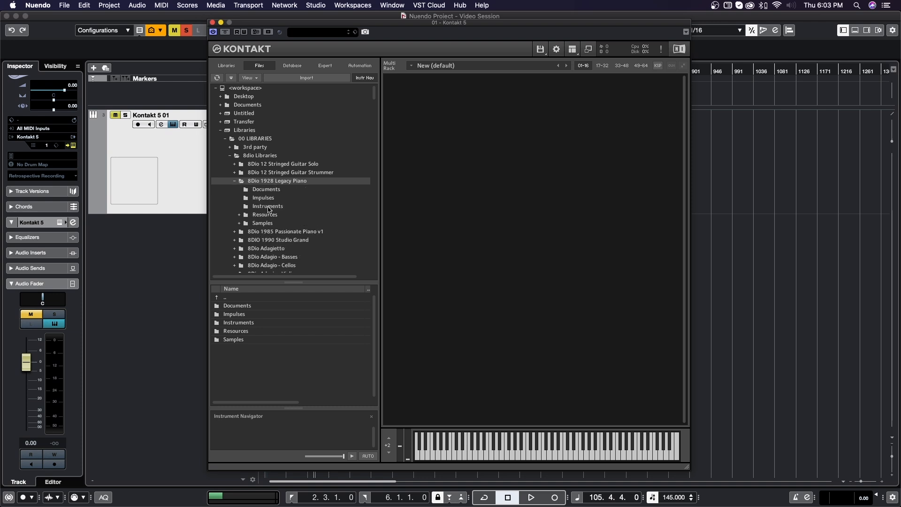
pyautogui.click(267, 206)
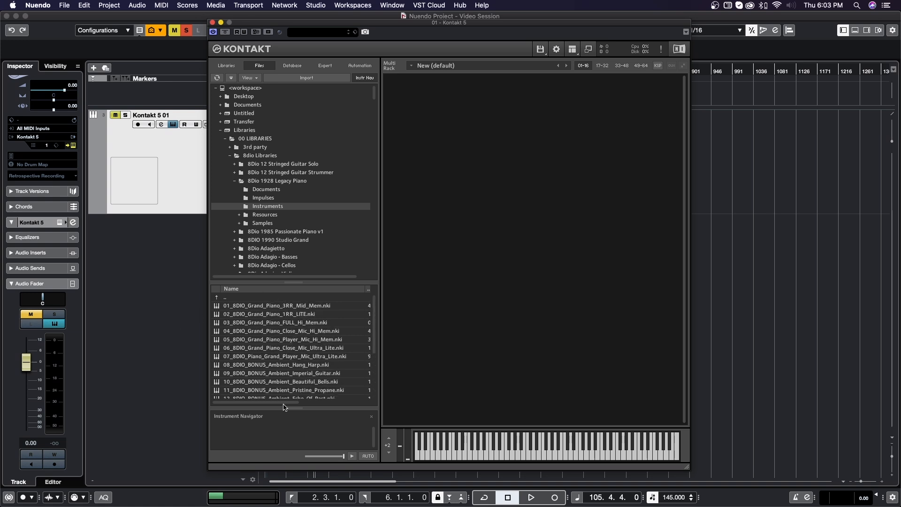
pyautogui.moveTo(340, 386)
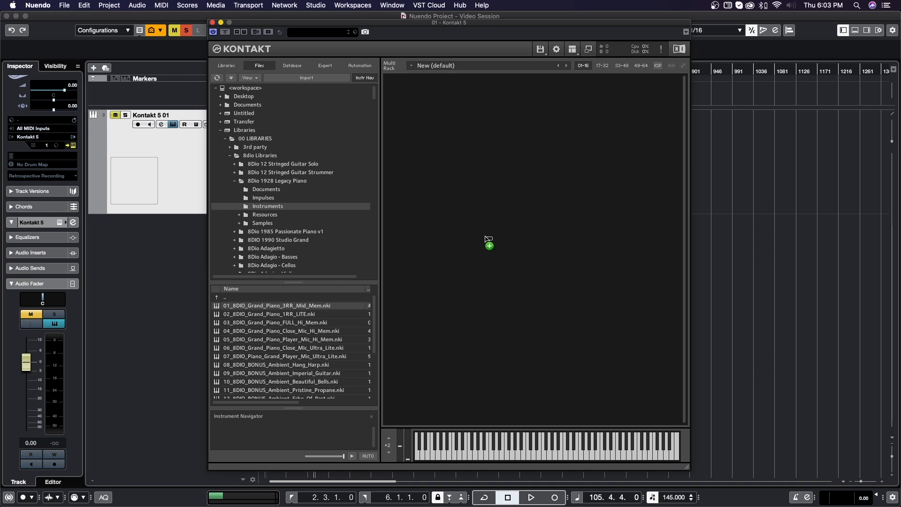
pyautogui.moveTo(326, 413)
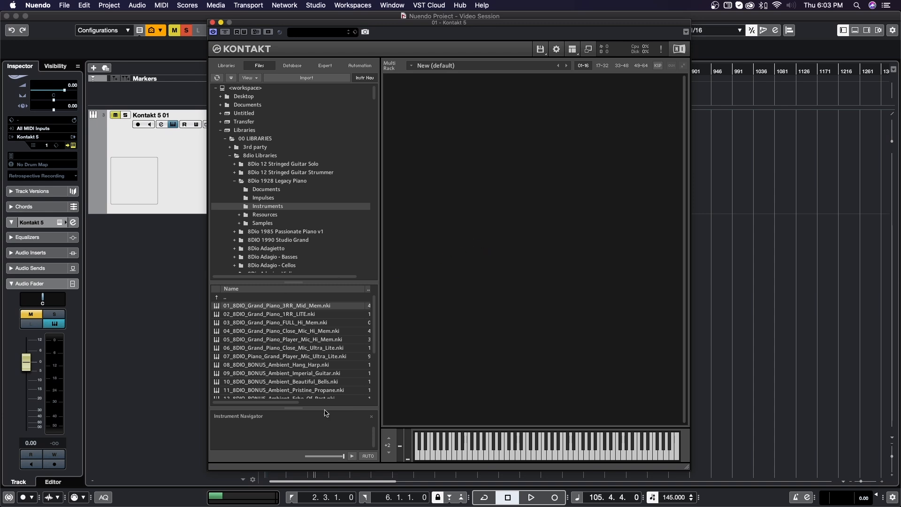
pyautogui.doubleClick(276, 305)
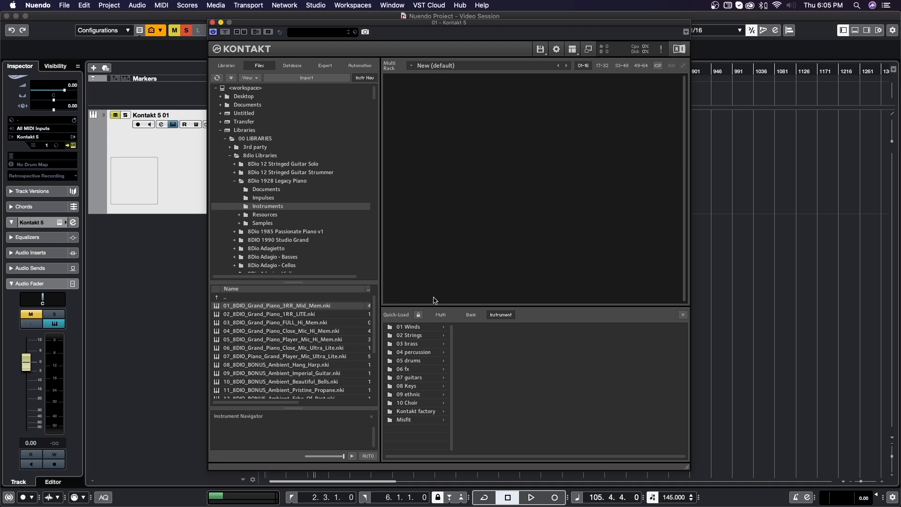
pyautogui.moveTo(406, 293)
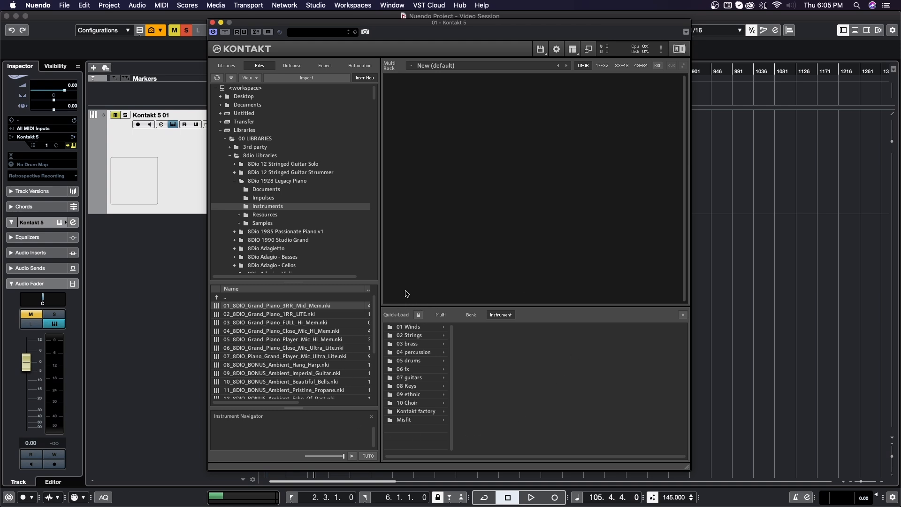
pyautogui.moveTo(545, 323)
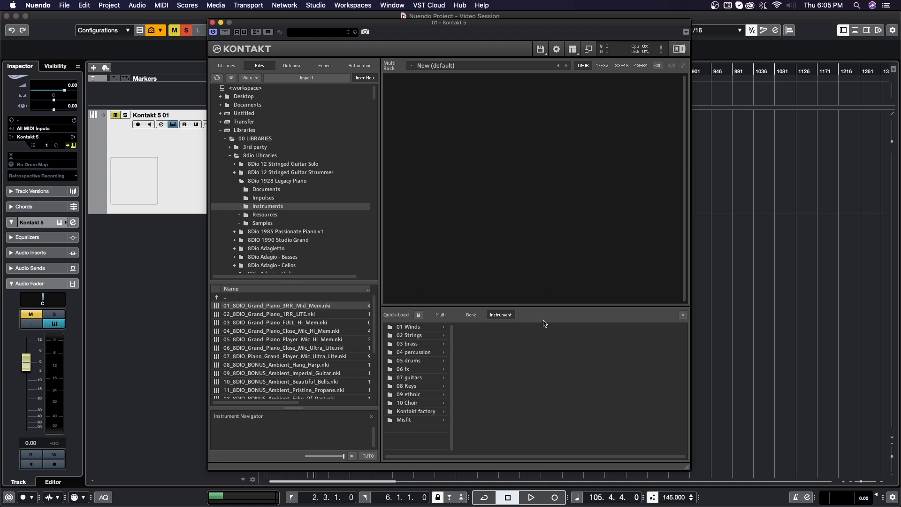
pyautogui.moveTo(590, 149)
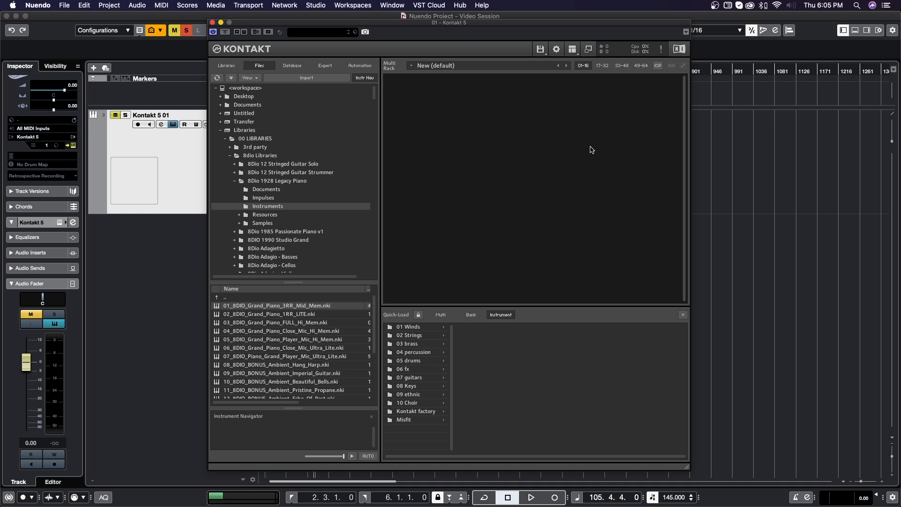
# Step: Show the view options list with Browser, Keyboard and Quickload enabled
pyautogui.click(572, 49)
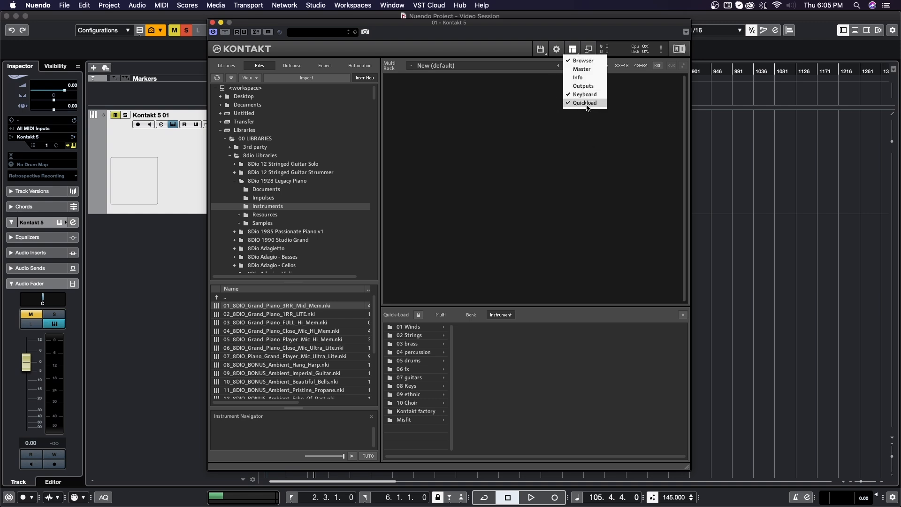
pyautogui.moveTo(602, 106)
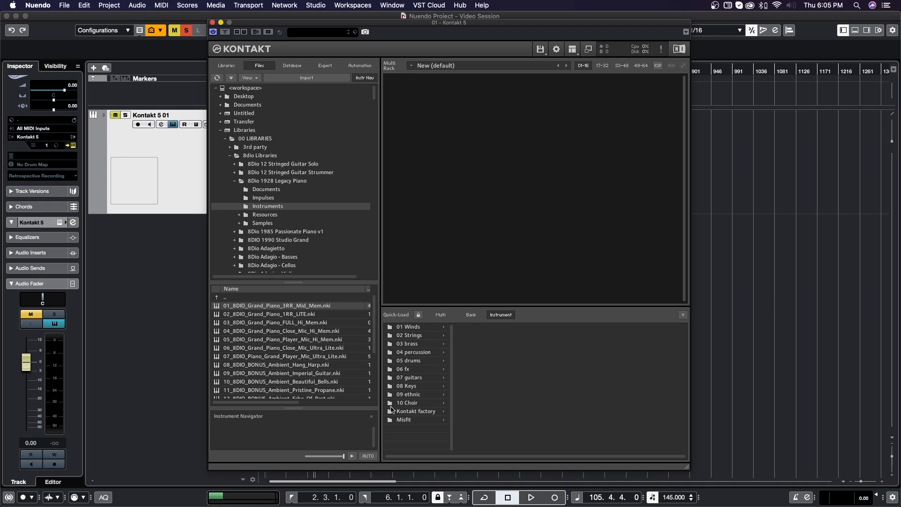
pyautogui.moveTo(427, 375)
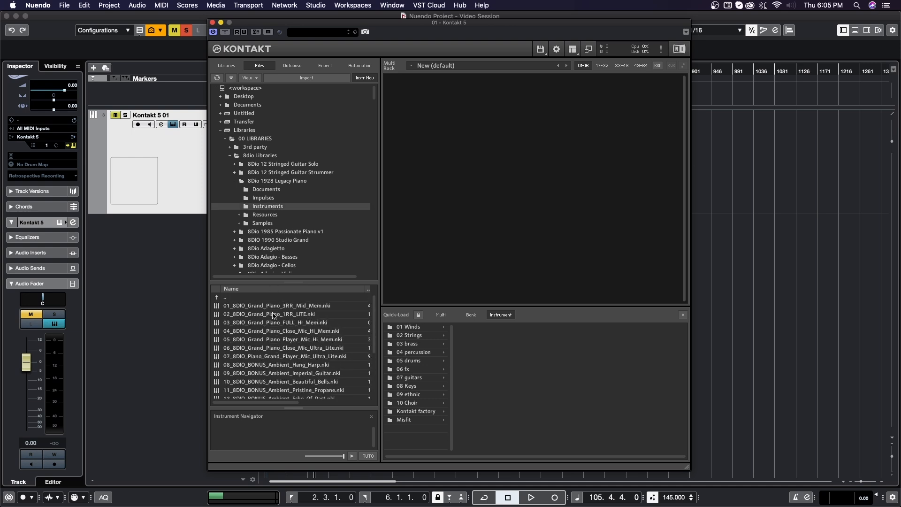
pyautogui.moveTo(388, 432)
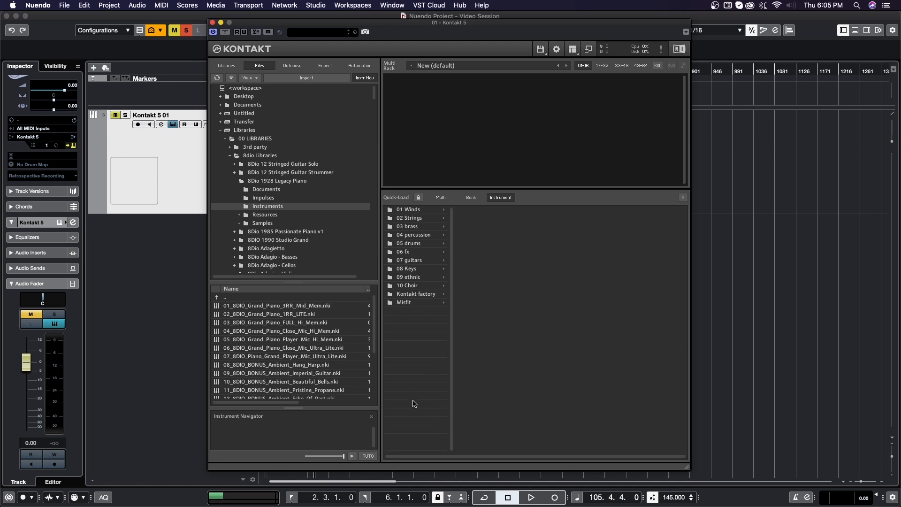
pyautogui.moveTo(403, 323)
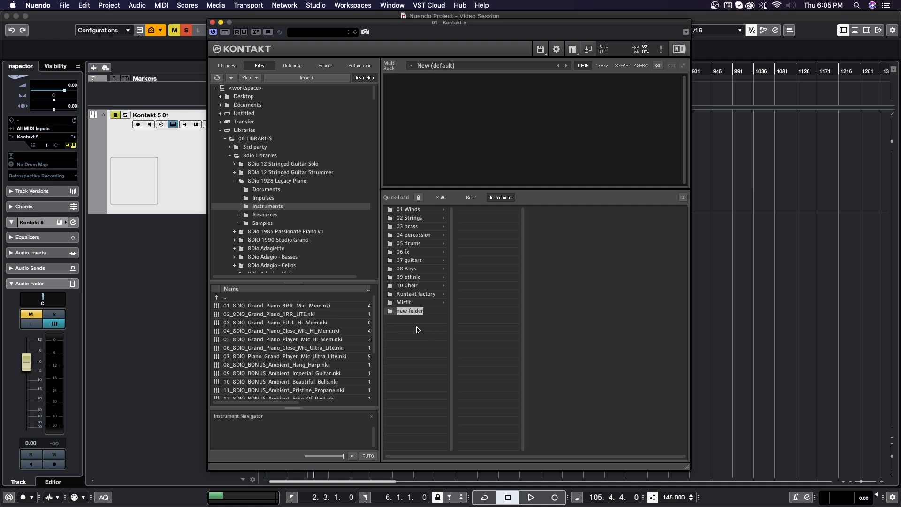
# Step: Create the '1928 piano' folder in the Quick Load instrument categories
pyautogui.write('1928 piano')
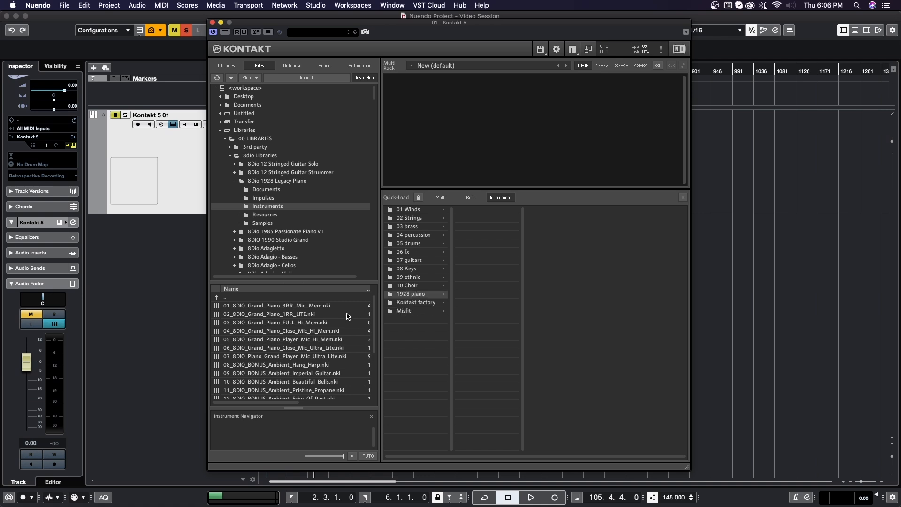
pyautogui.scroll(-3)
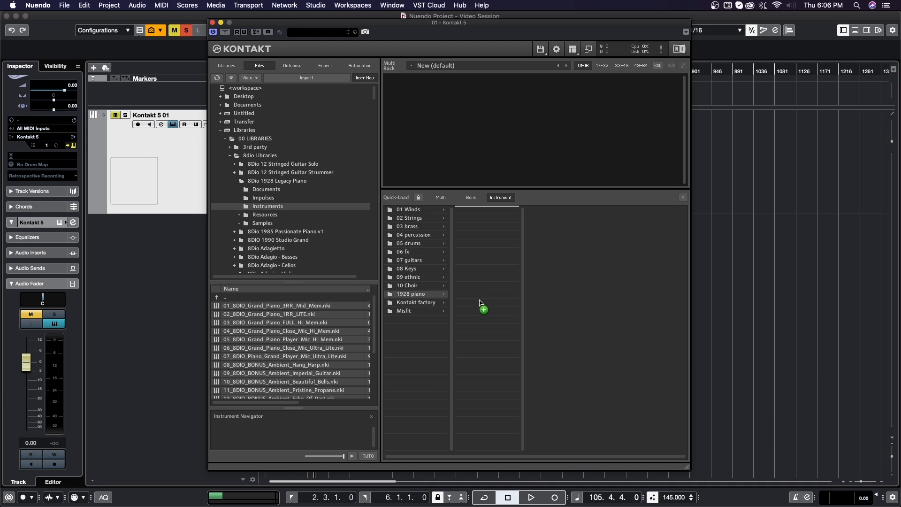
# Step: Drop the piano .nki files into '1928 piano', then browse the 8Dio Anthology folders
pyautogui.click(411, 294)
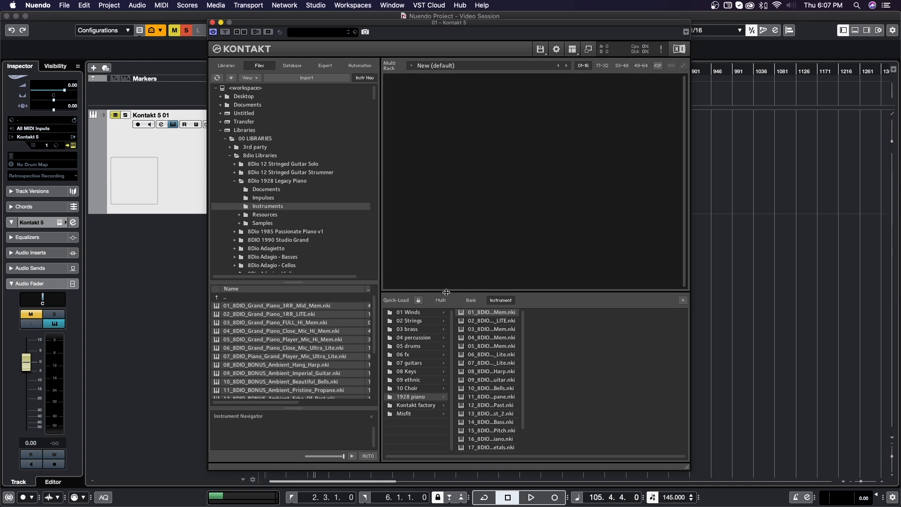
pyautogui.click(408, 320)
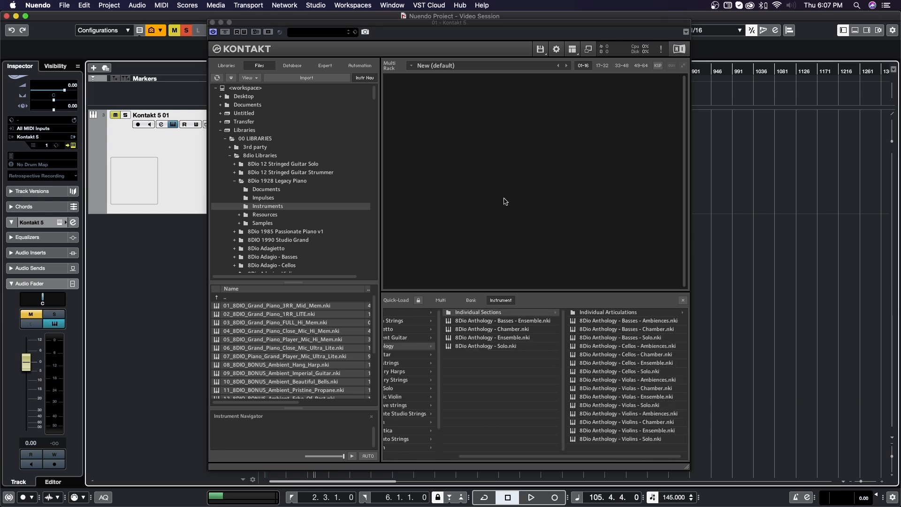
# Step: Load 8Dio Anthology - Ensemble, then Century Brass Ens - Horns 2, into the rack
pyautogui.doubleClick(484, 338)
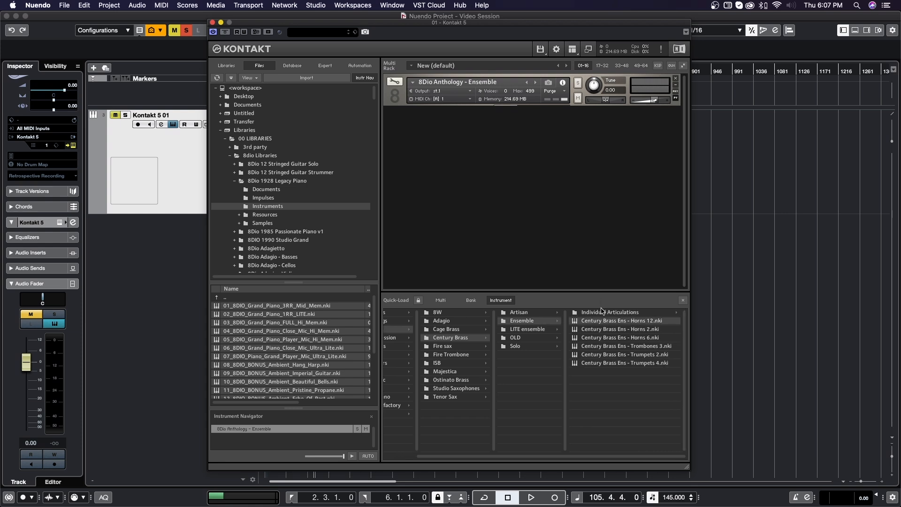
pyautogui.moveTo(621, 320); pyautogui.dragTo(463, 163)
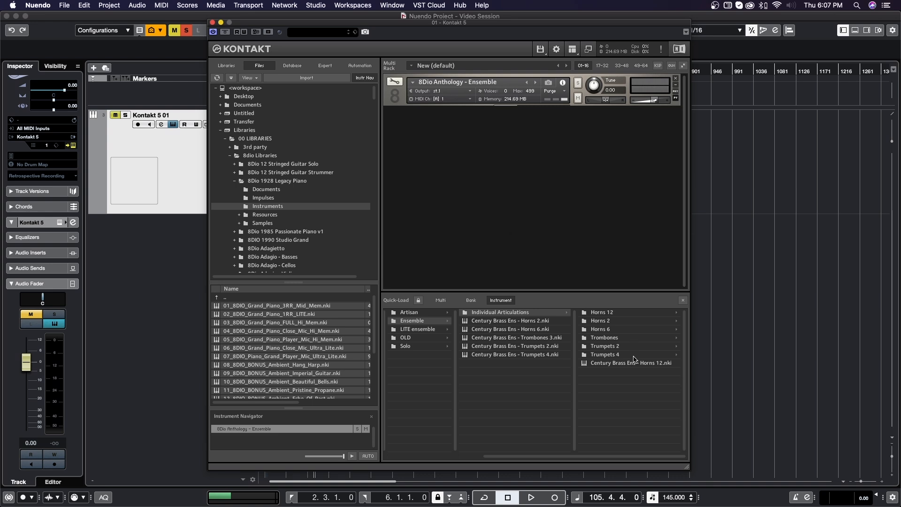
pyautogui.doubleClick(631, 363)
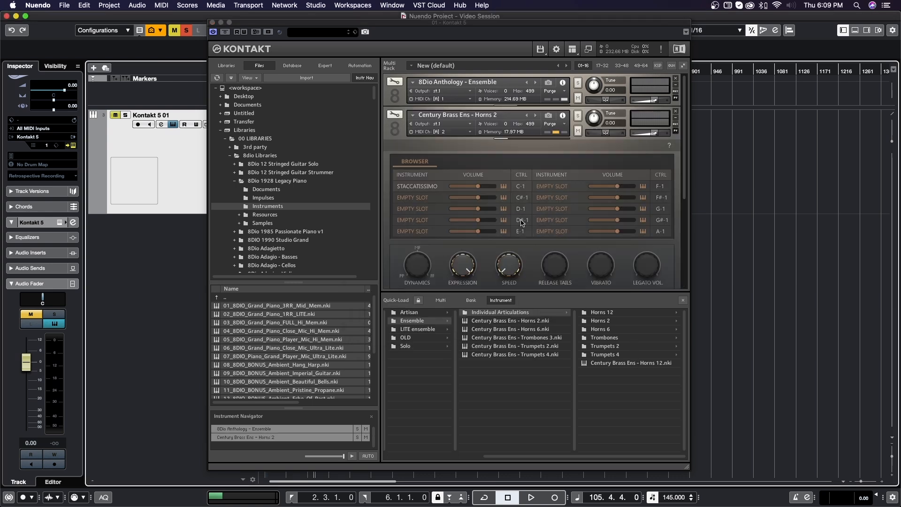